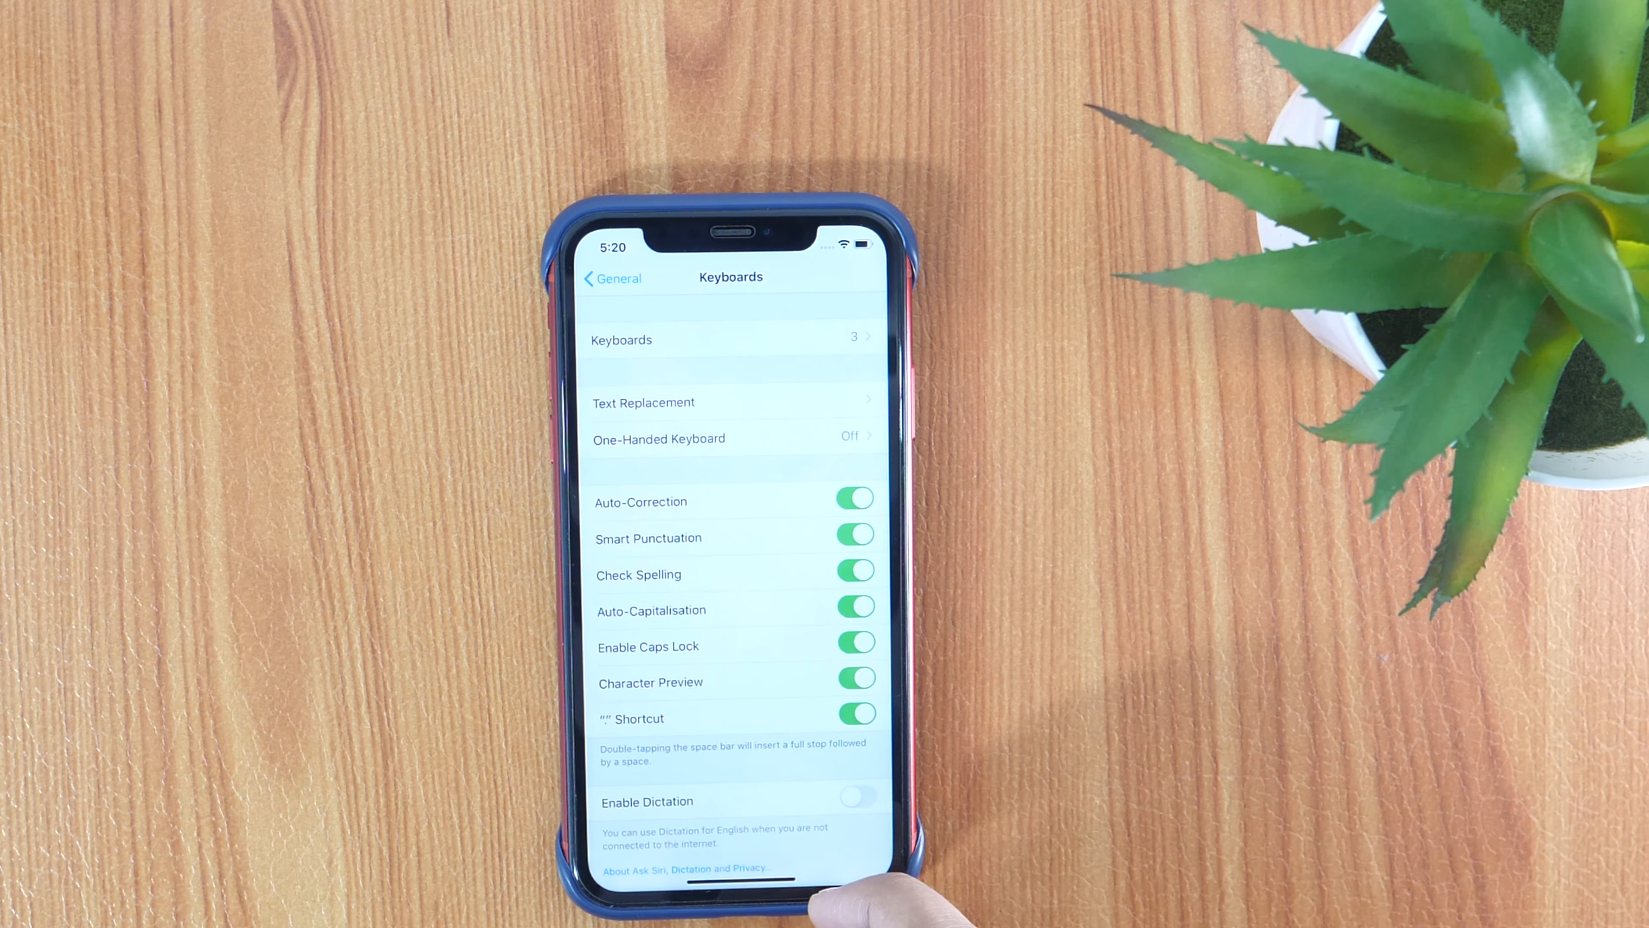
Switch off the "." Shortcut in Settings > General > Keyboards; Dictation stays off
{"action": "left_click", "coordinate": [853, 713]}
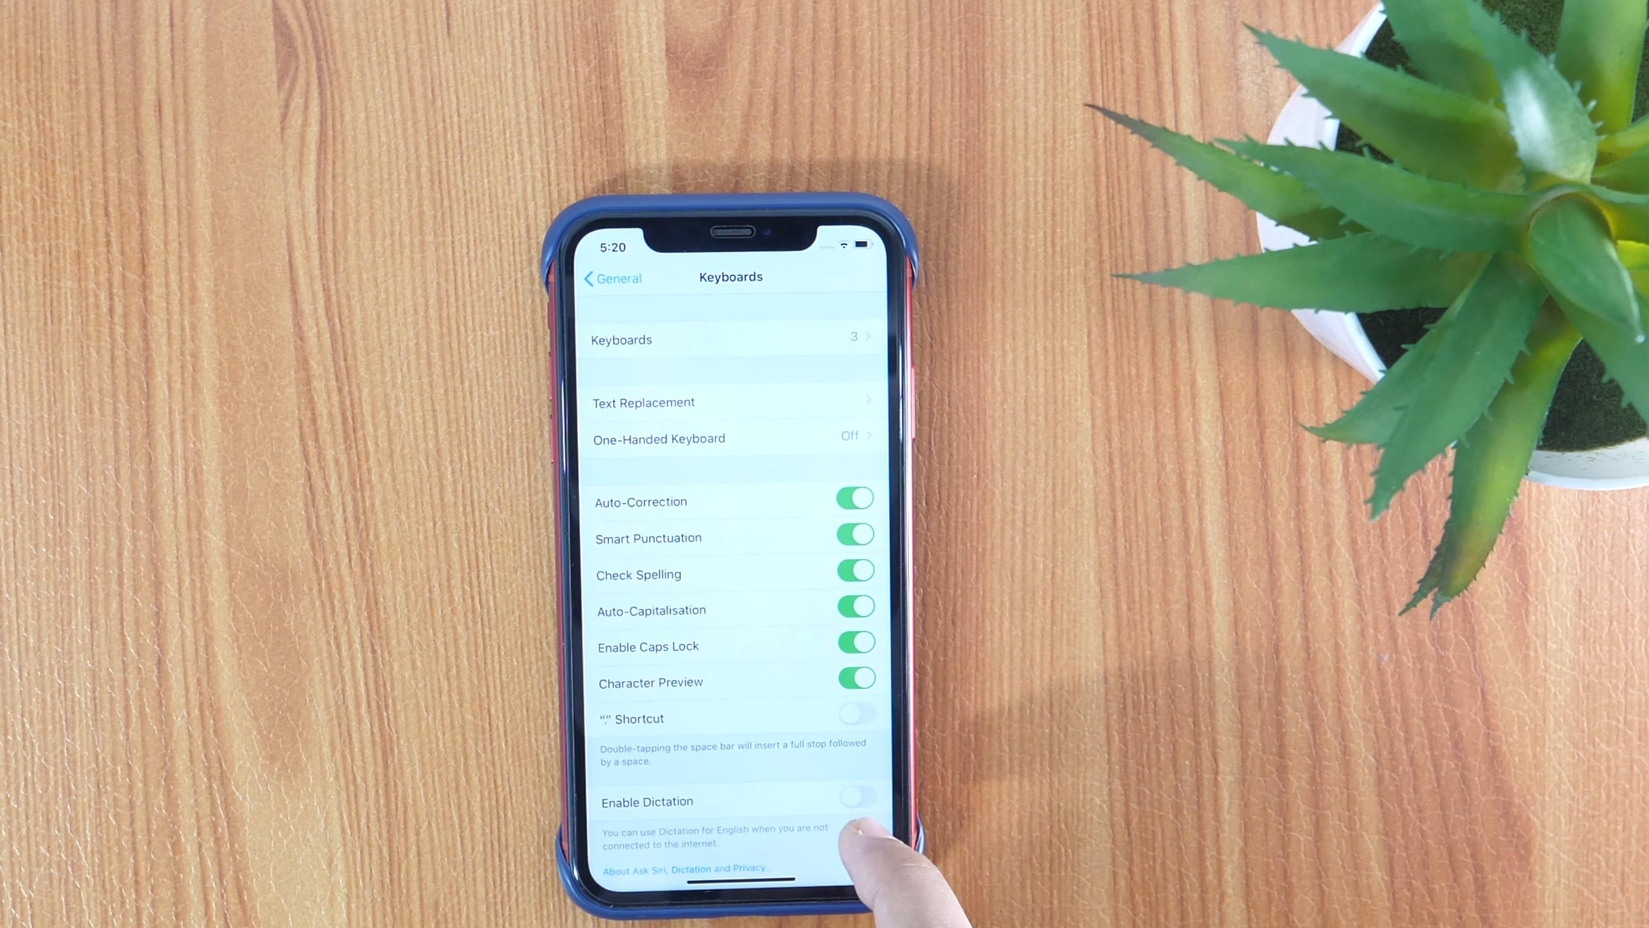